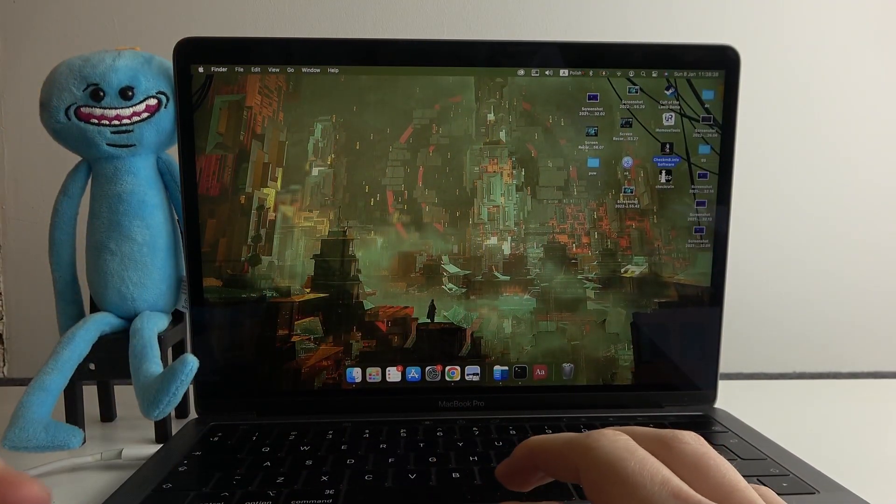
Connect the Titanium by AfterShokz headphones from Nearby Devices in Bluetooth settings.
{"action": "left_click", "coordinate": [590, 73]}
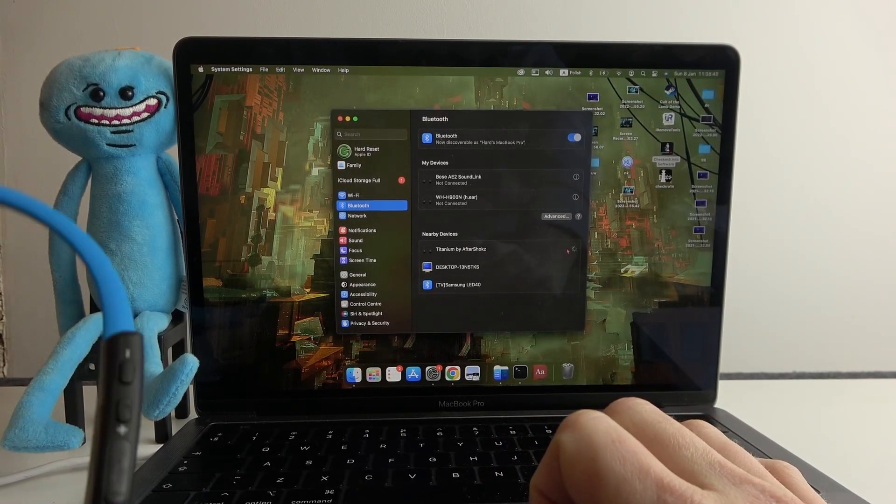
{"action": "left_click", "coordinate": [460, 248]}
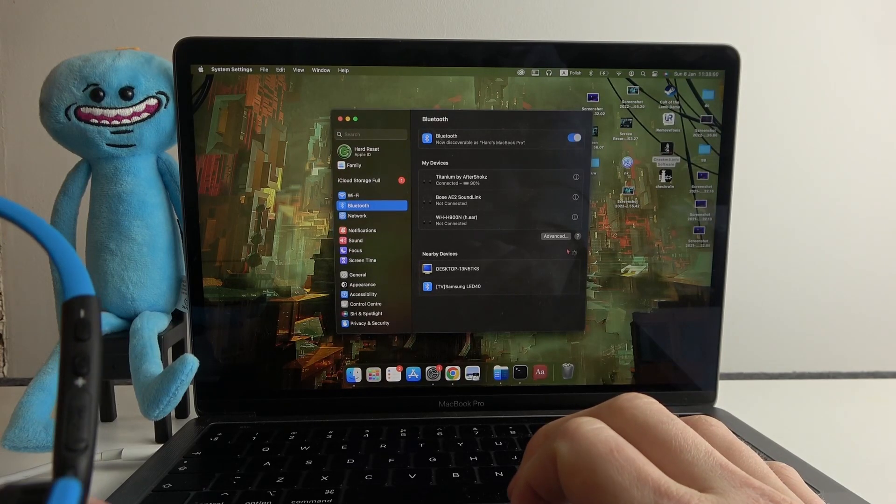